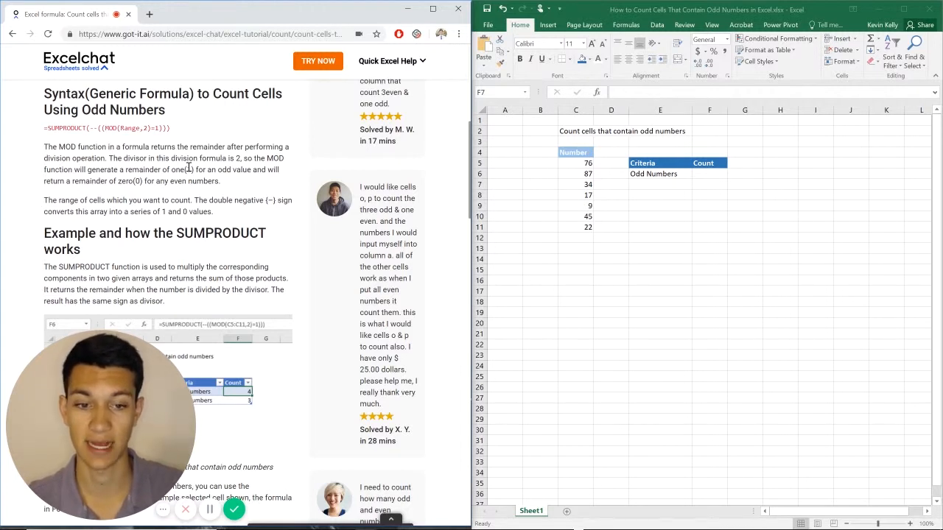
Enter =SUMPRODUCT(--(MOD(C5:C11,2)=1)) in the Count cell beside Odd Numbers, returning 4
{"action": "left_click", "coordinate": [710, 184]}
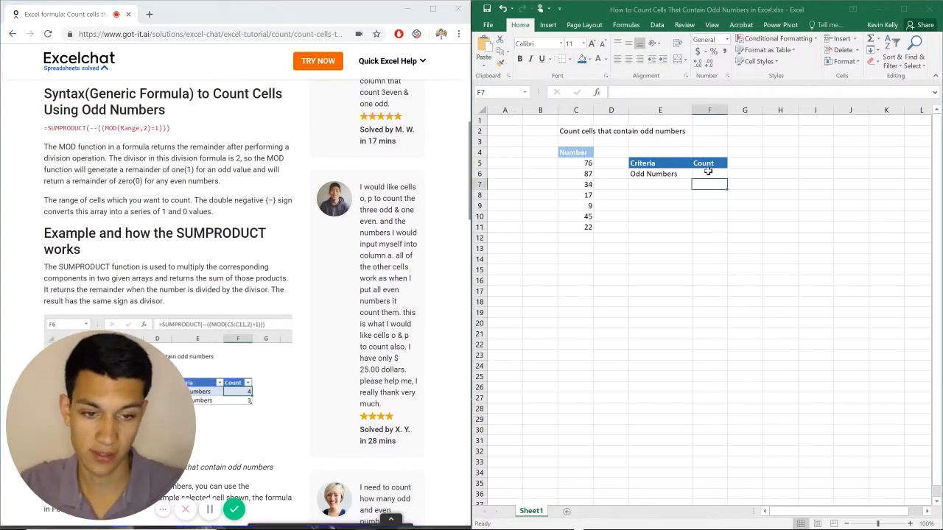
{"action": "left_click", "coordinate": [709, 174]}
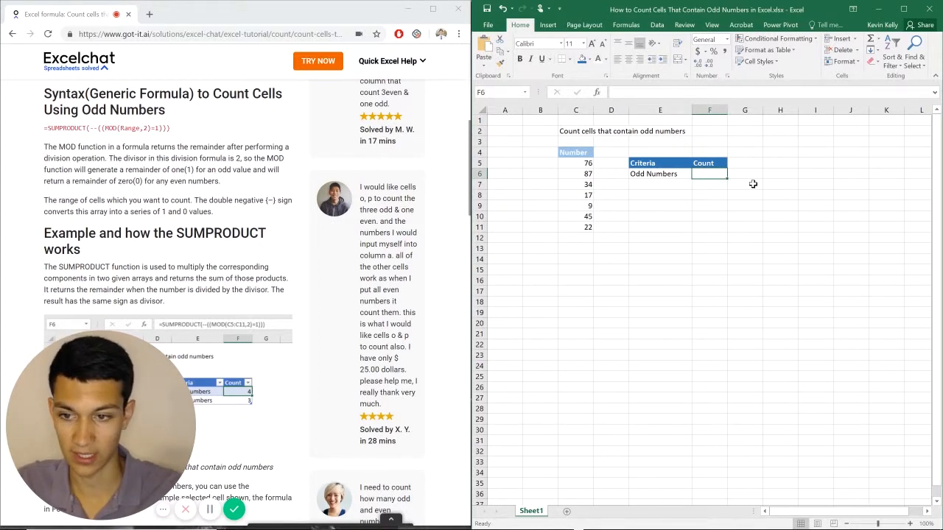
{"action": "type", "text": "=SUMRP"}
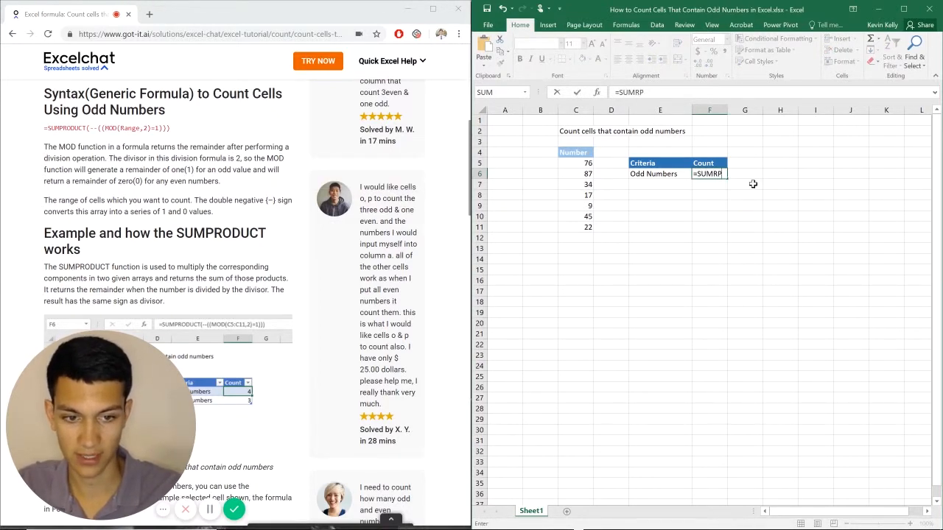
{"action": "type", "text": "RODUCT(--(("}
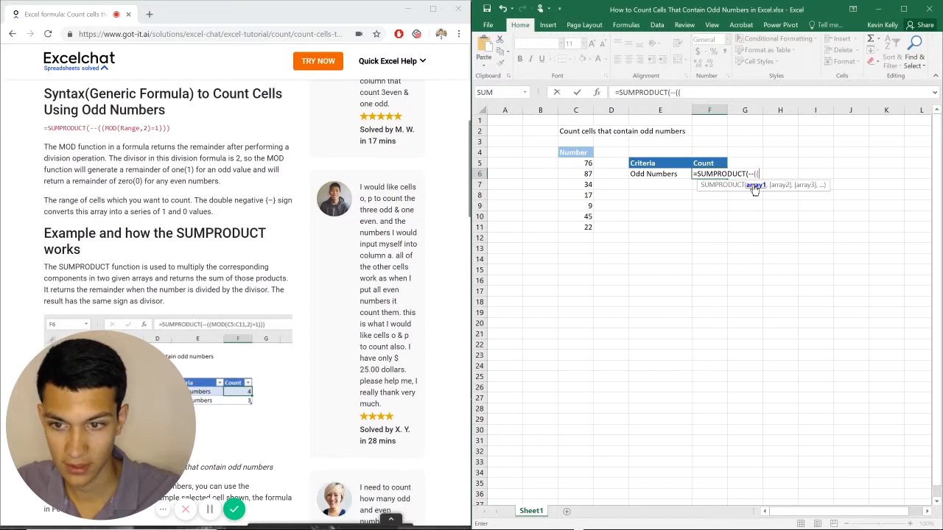
{"action": "type", "text": "MOD("}
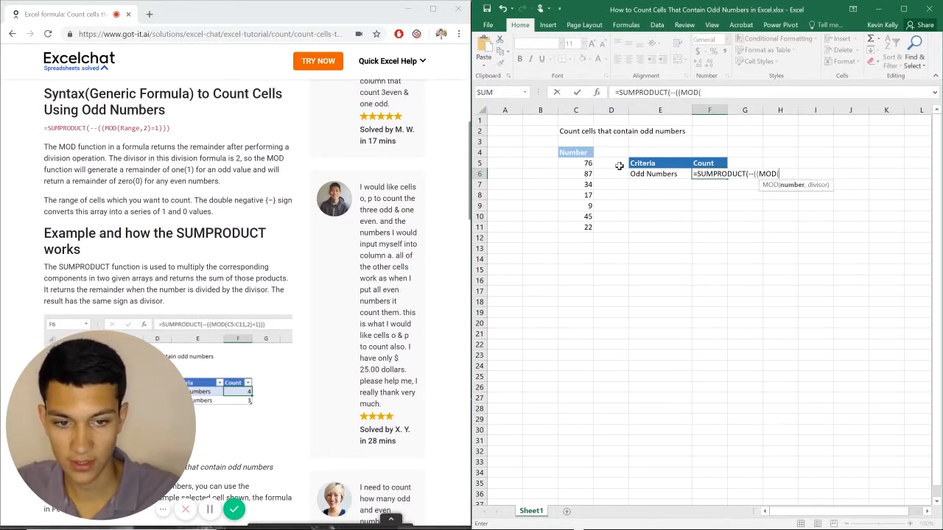
{"action": "left_click_drag", "start_coordinate": [576, 162], "coordinate": [576, 227]}
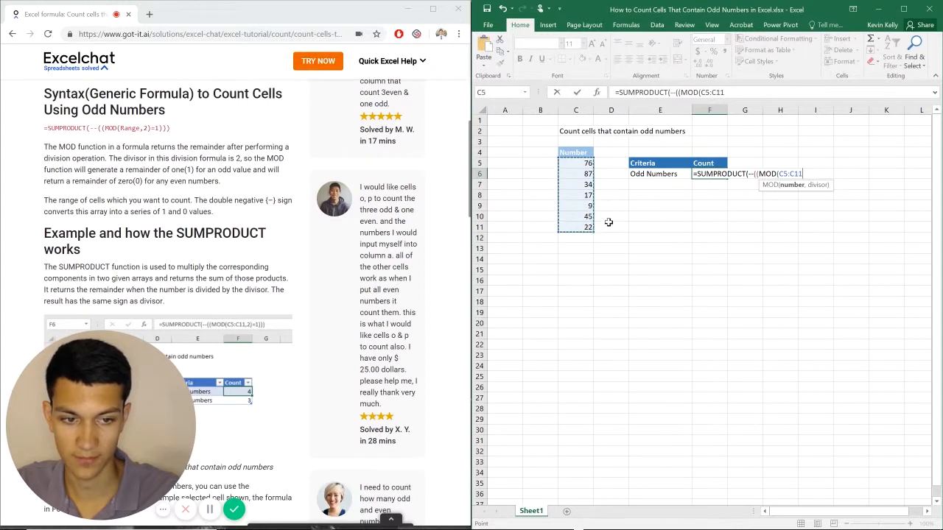
{"action": "type", "text": ",2)"}
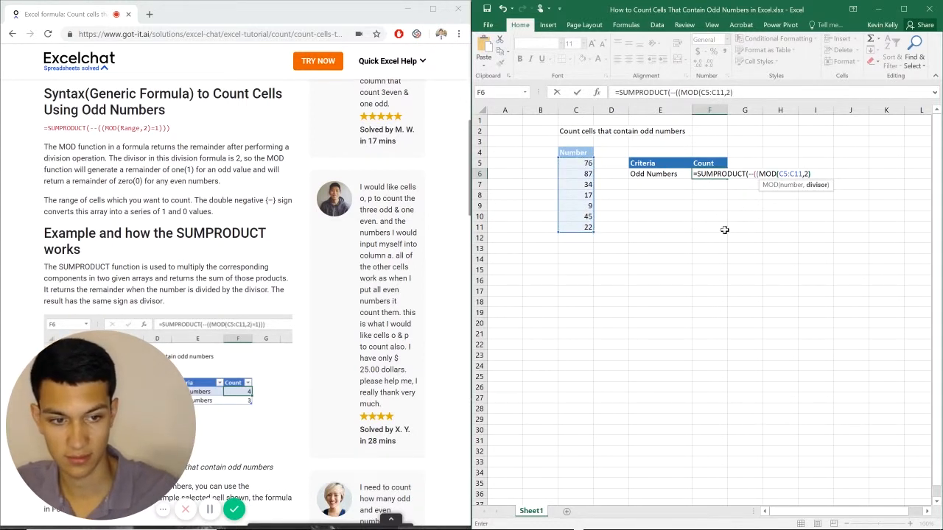
{"action": "type", "text": "=1"}
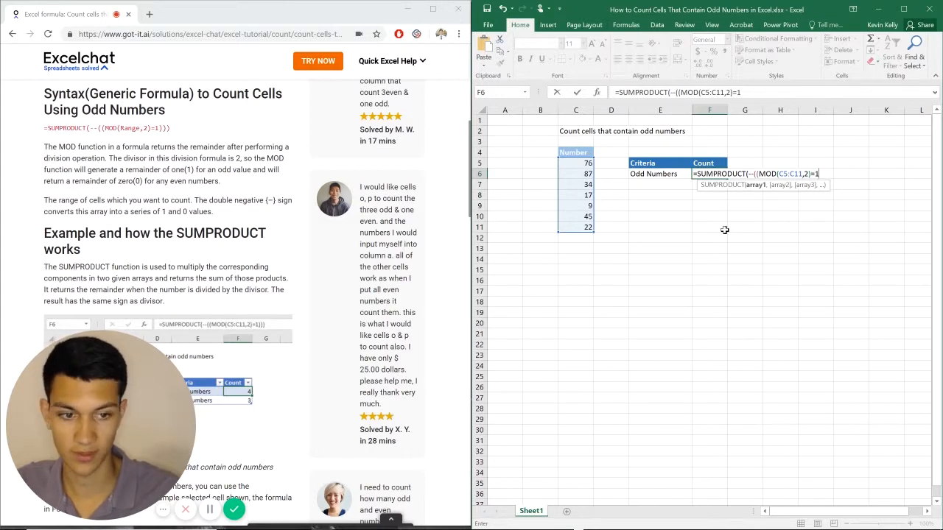
{"action": "type", "text": "))"}
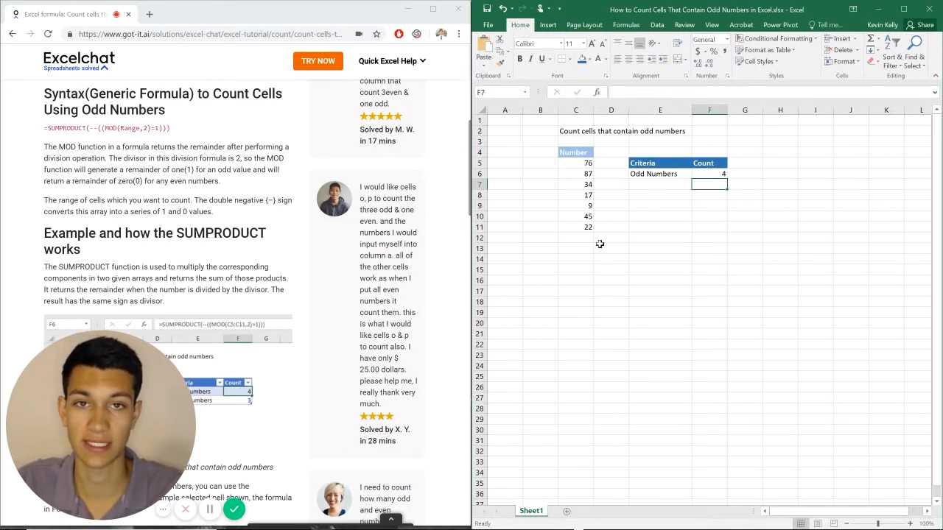
{"action": "mouse_move", "coordinate": [674, 203]}
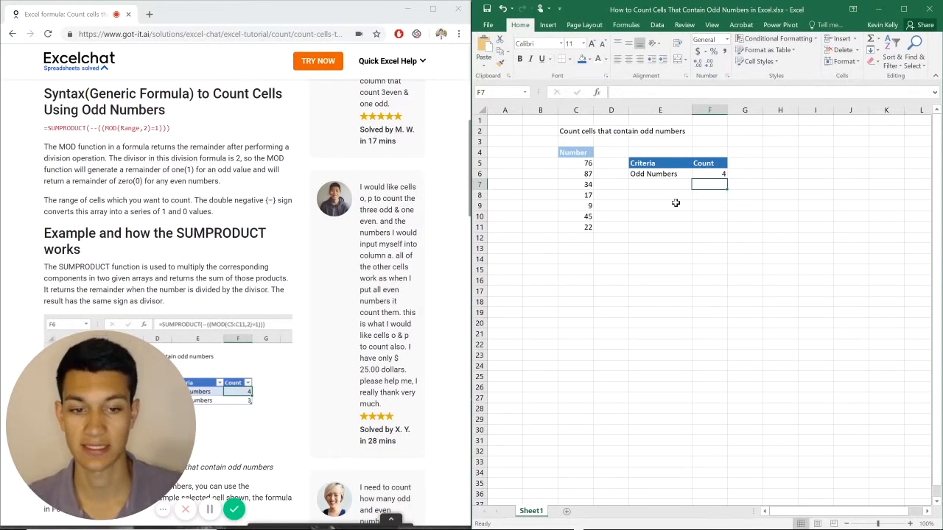
{"action": "mouse_move", "coordinate": [613, 217]}
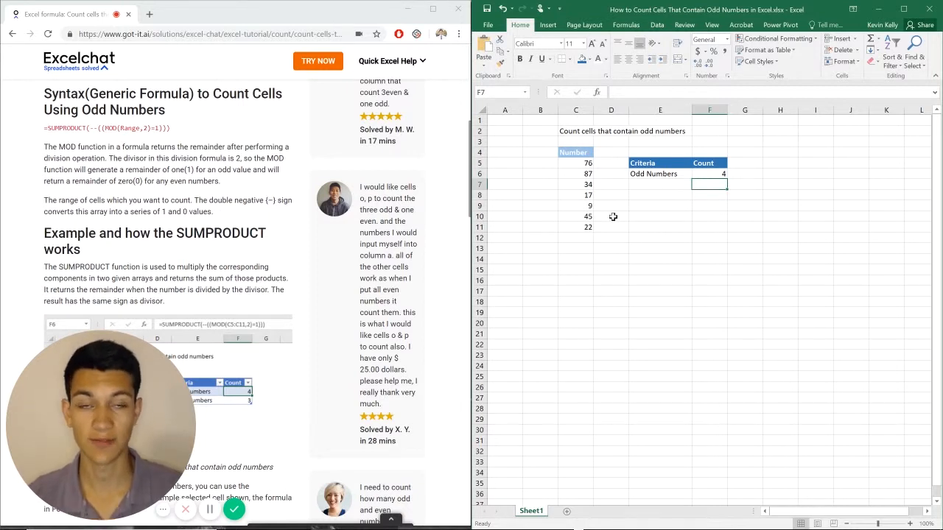